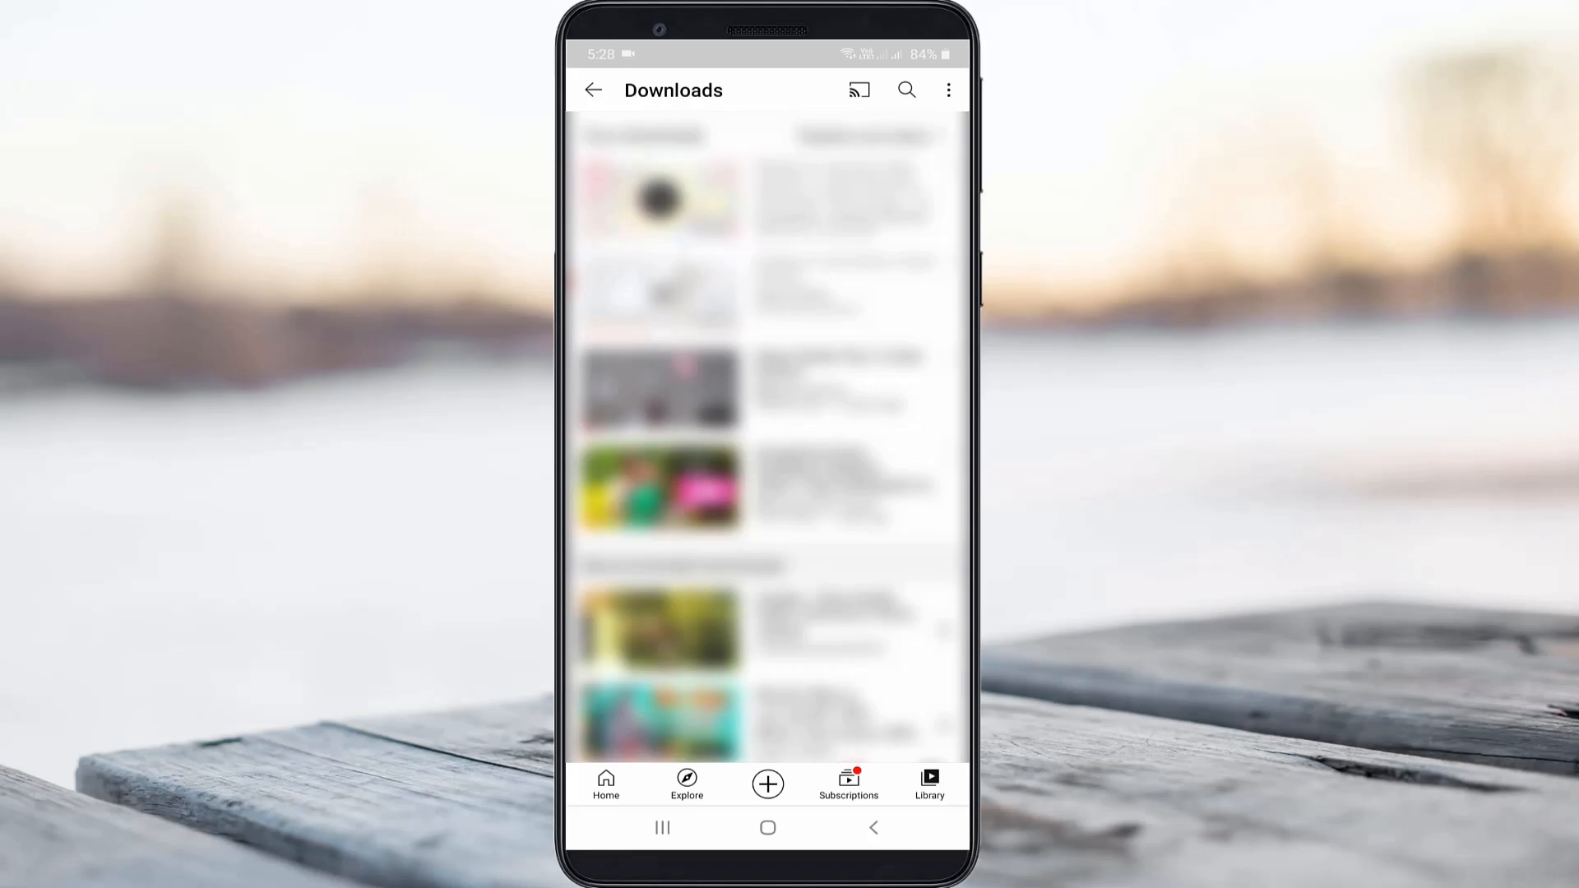
# Leave the Downloads page and return to the phone's home screen.
pyautogui.click(769, 828)
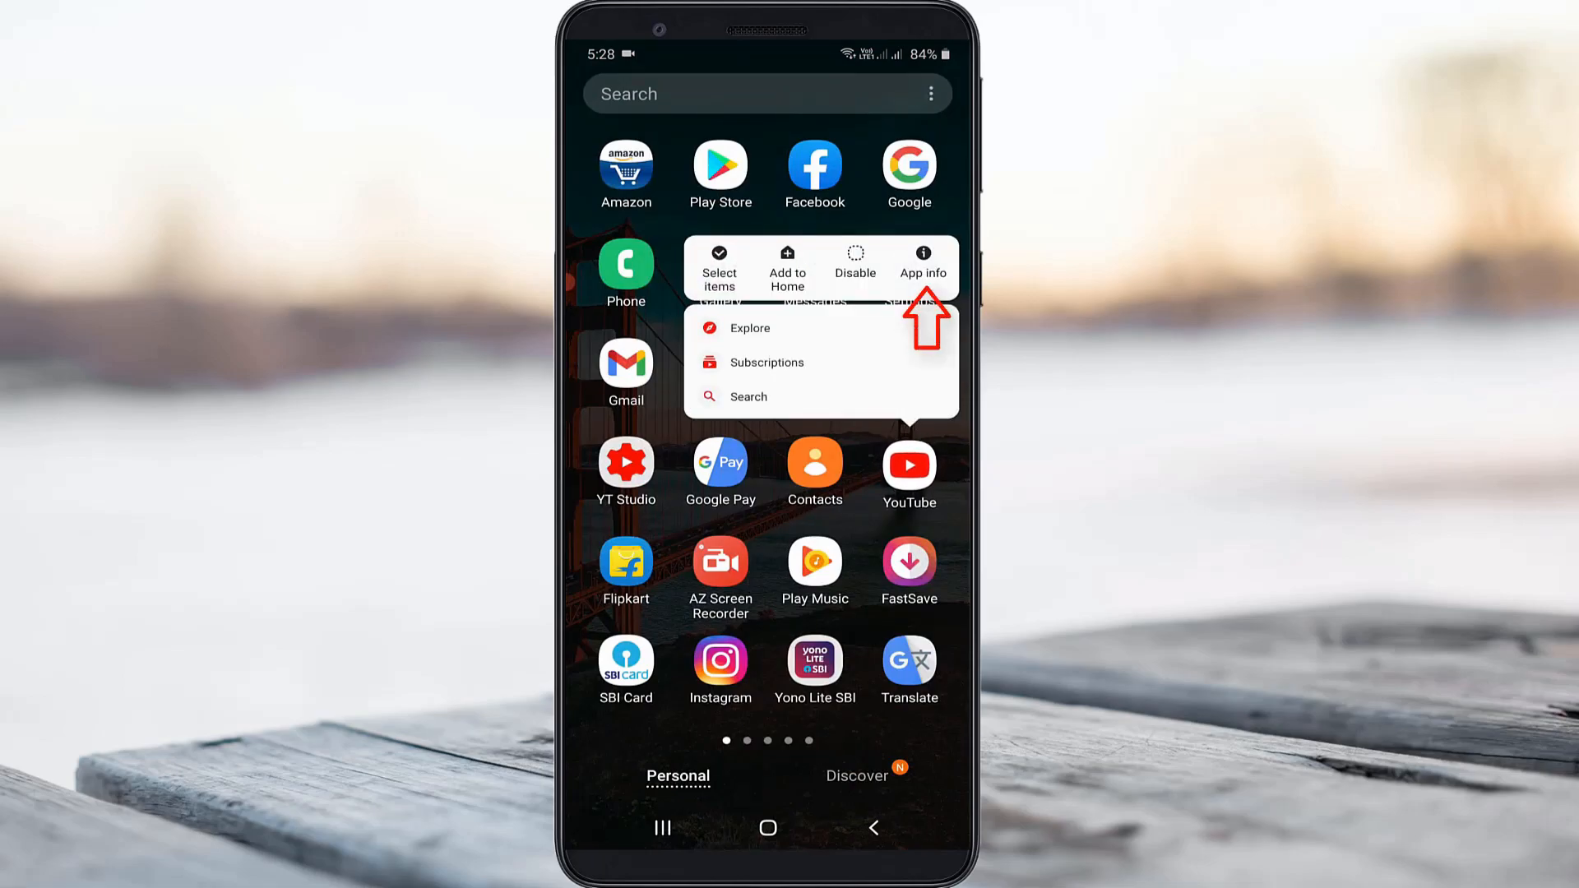
# Clear all of YouTube's stored app data from its App info Storage page.
pyautogui.click(921, 267)
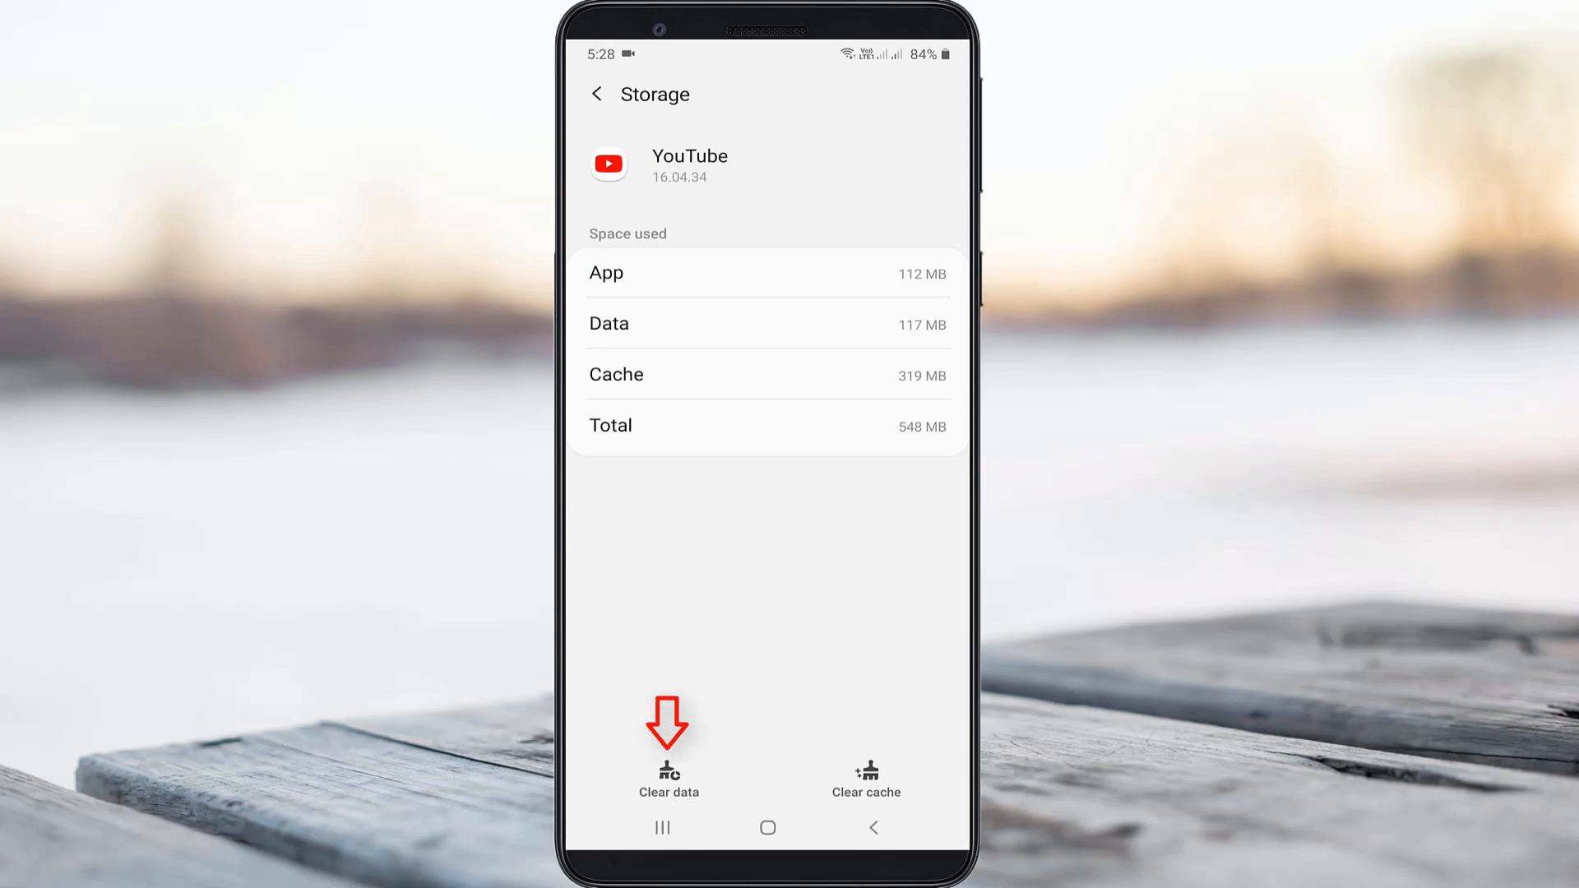
pyautogui.click(670, 775)
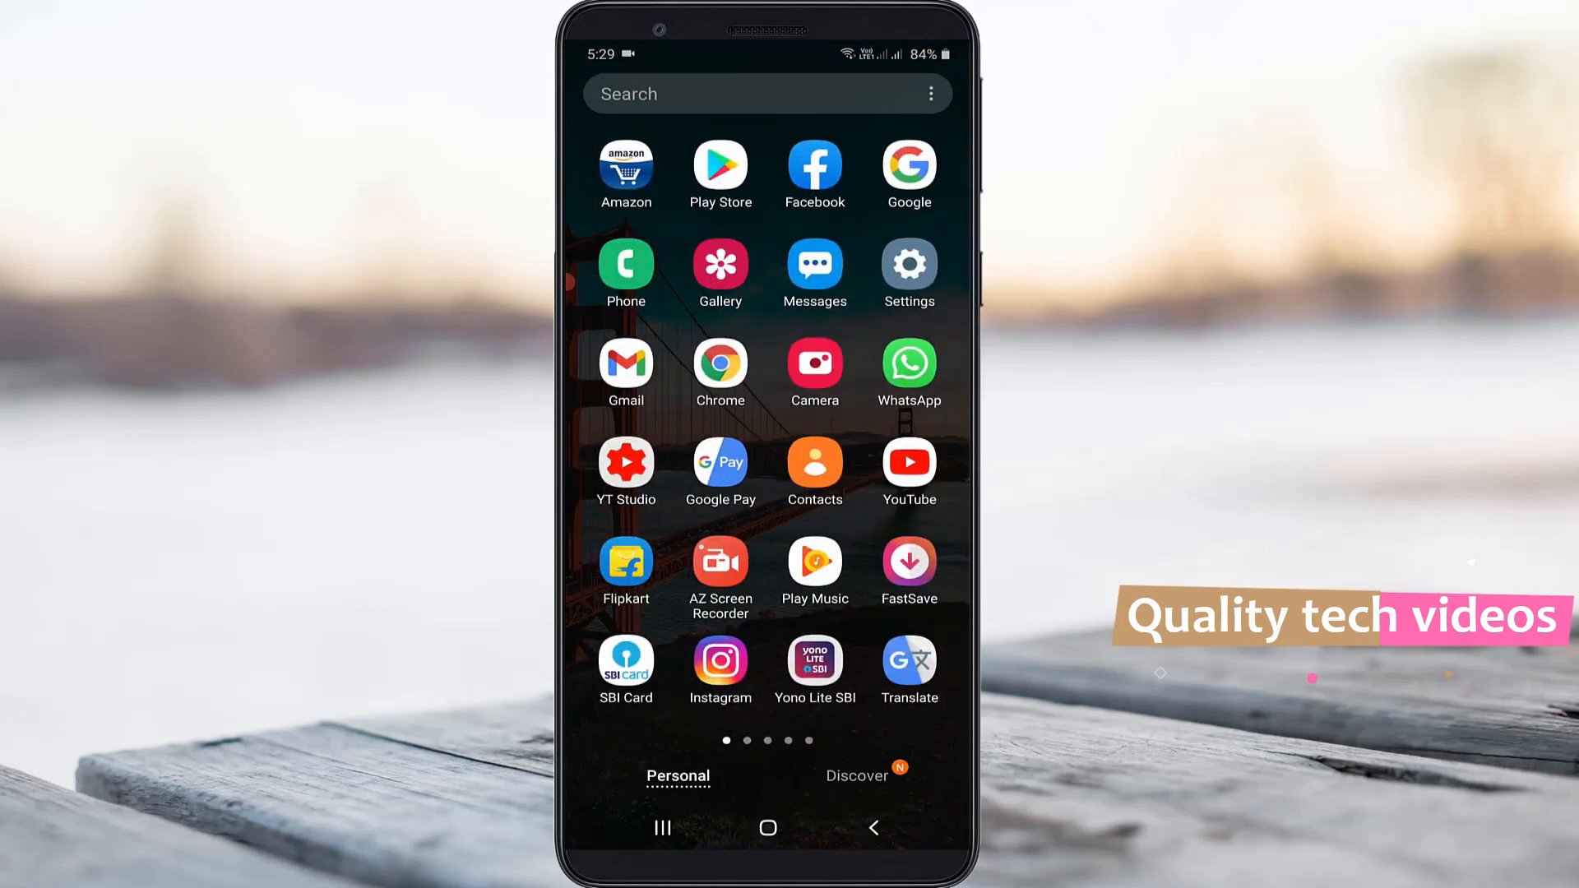
# Relaunch YouTube and view the now-empty Downloads list in Library.
pyautogui.click(908, 459)
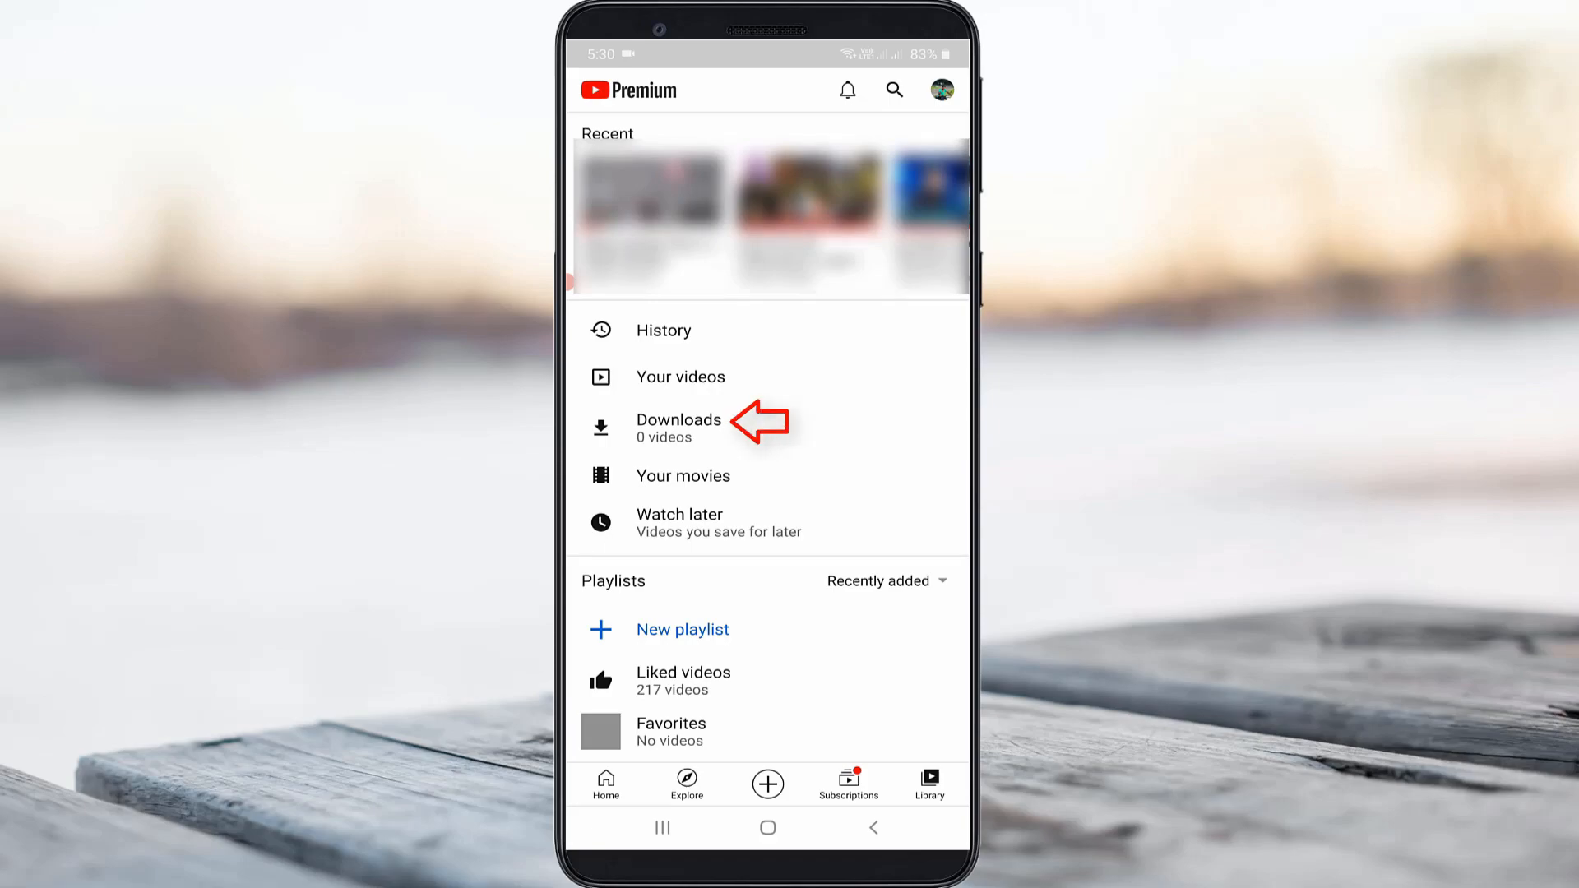
pyautogui.click(679, 428)
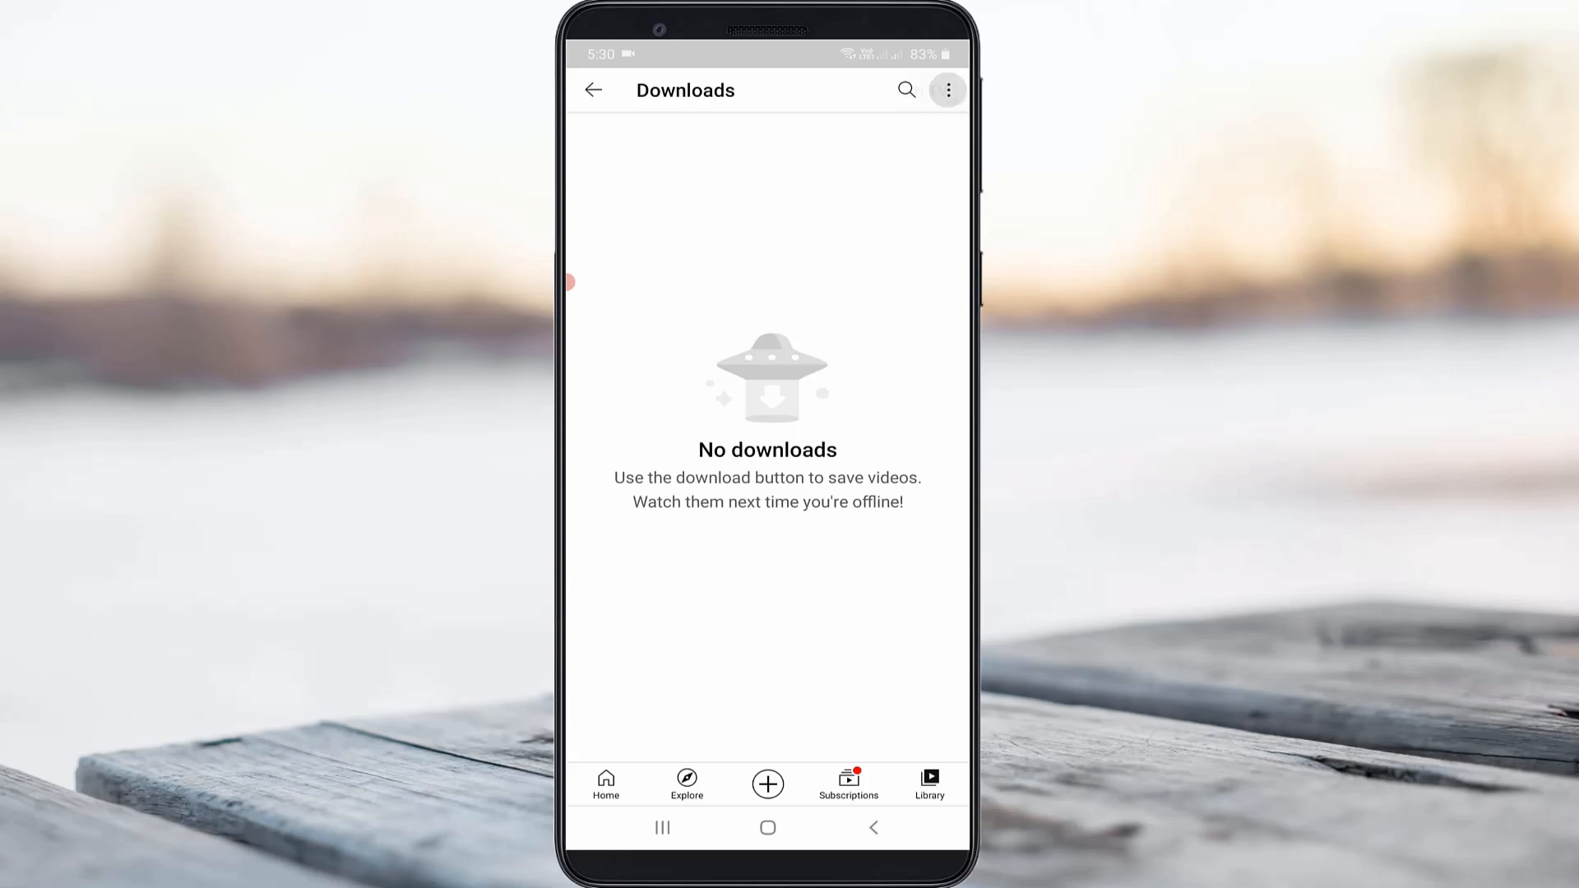
# Switch off Download over Wi-Fi only and Recommend downloads, then show Download quality choices.
pyautogui.click(948, 89)
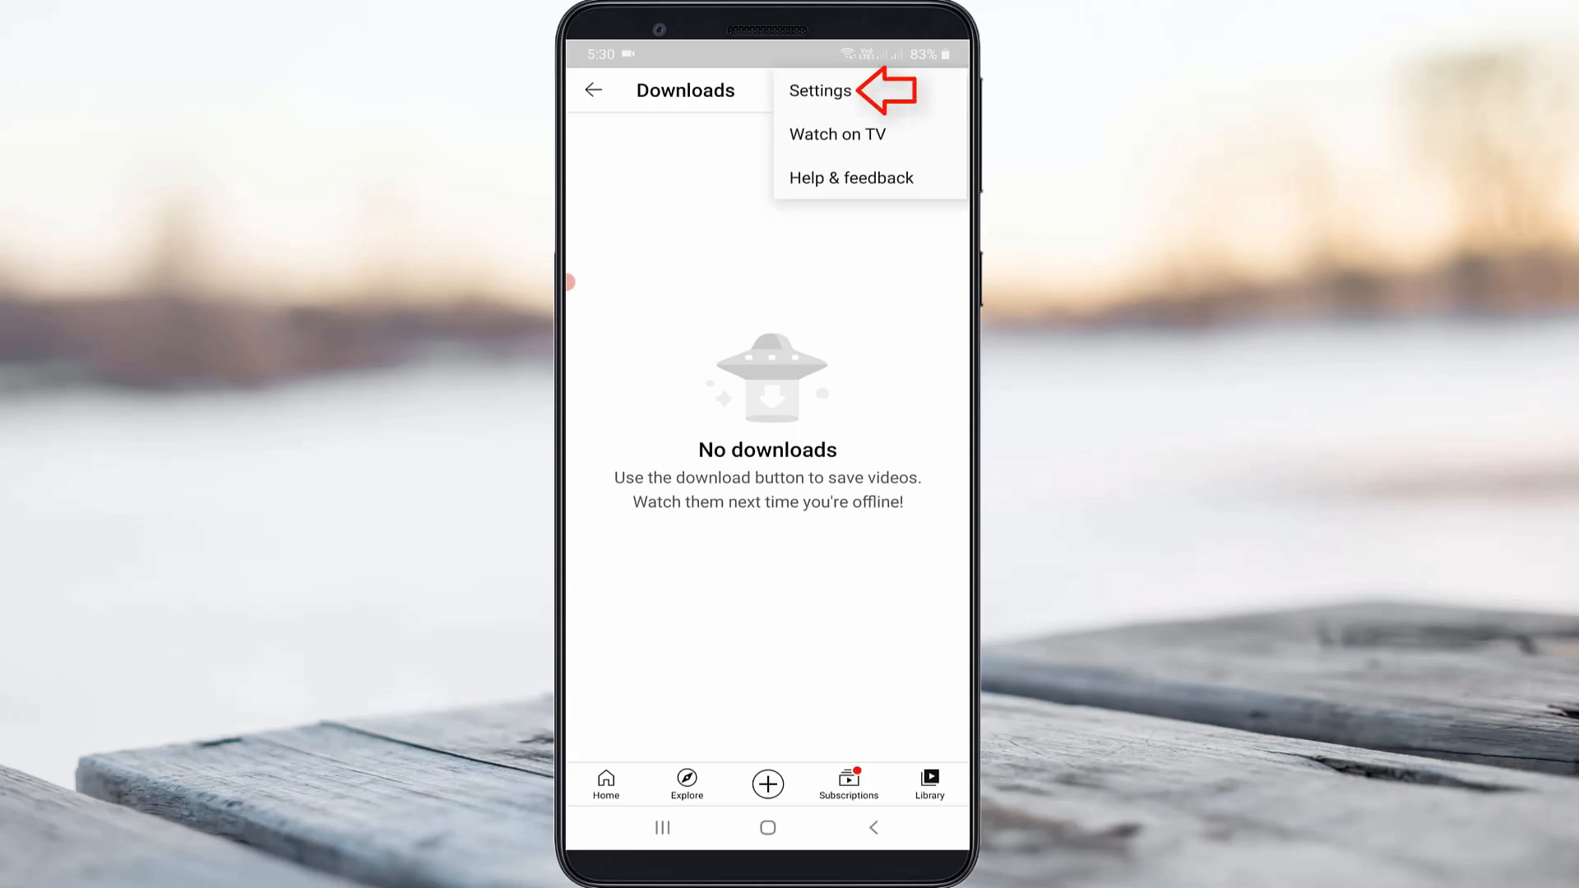
pyautogui.click(819, 89)
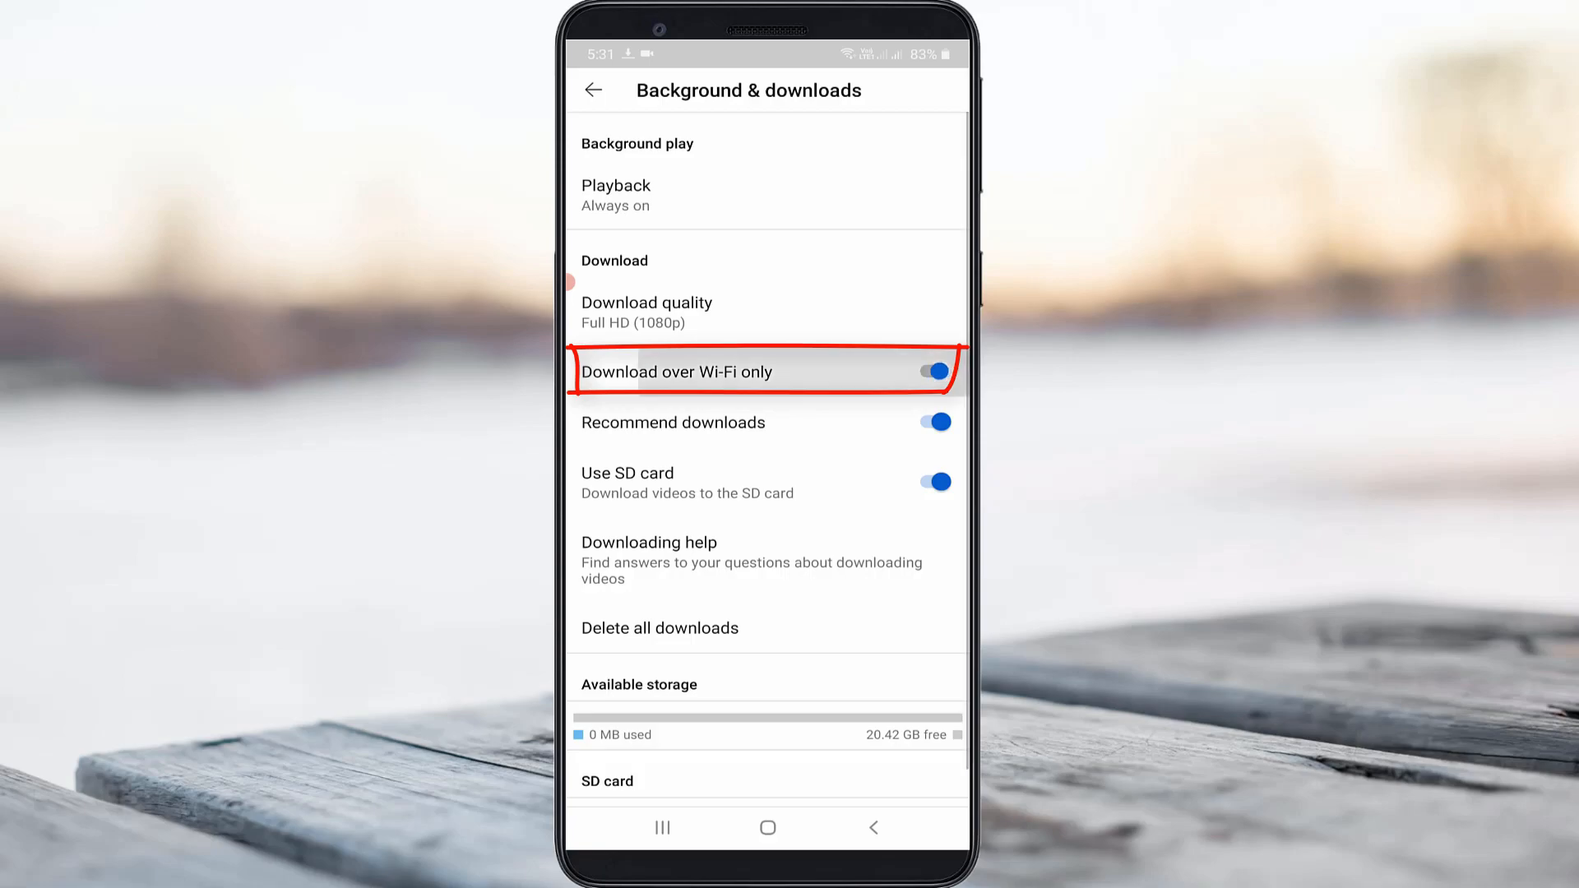
pyautogui.click(927, 372)
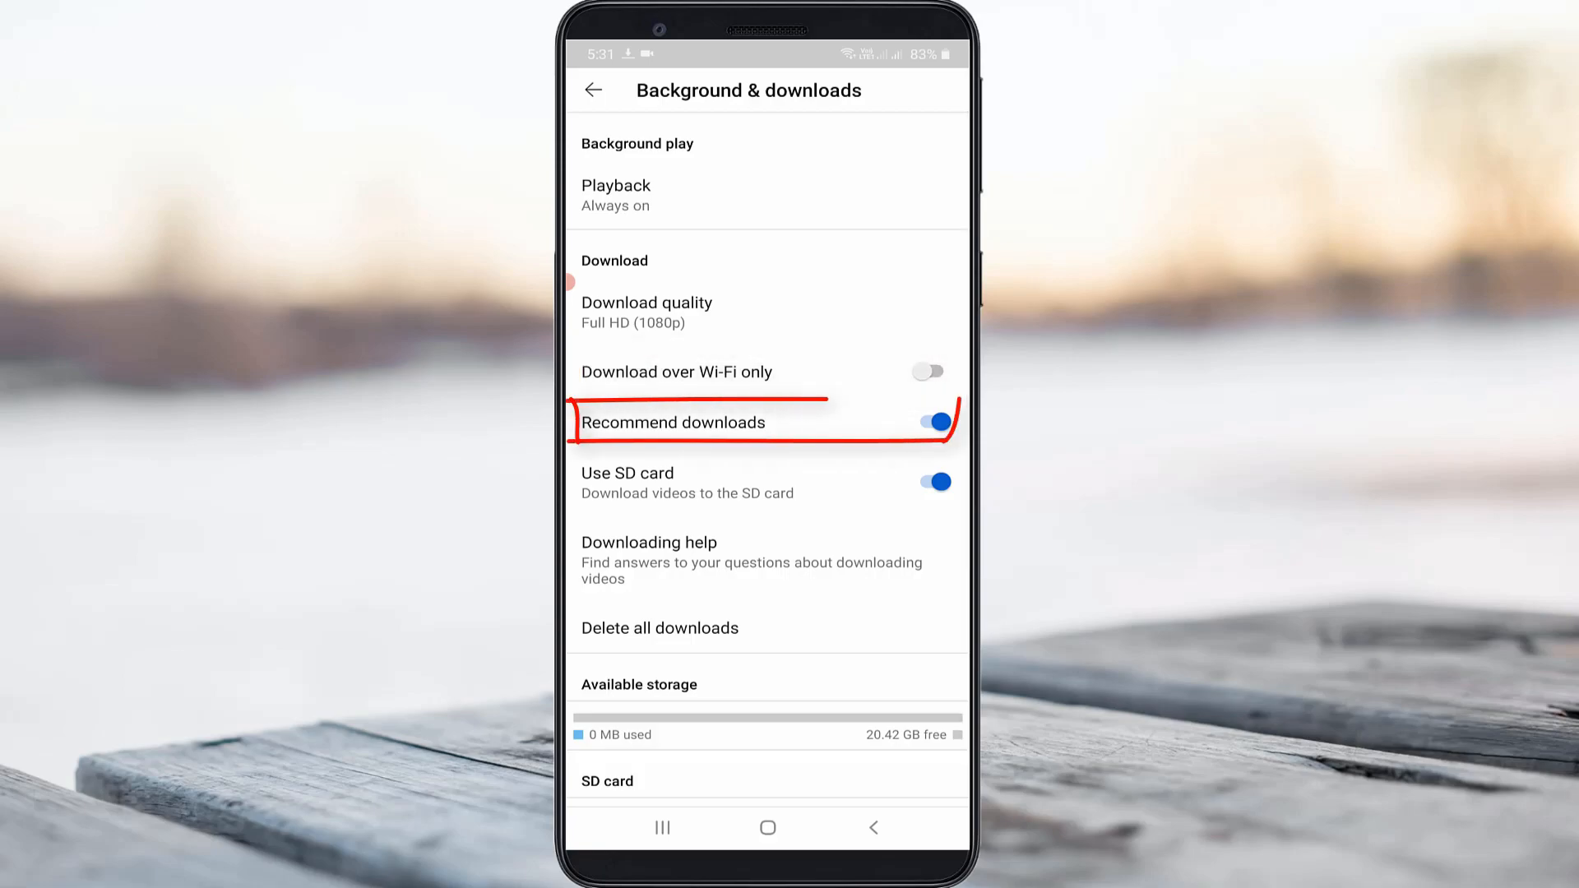
pyautogui.click(928, 423)
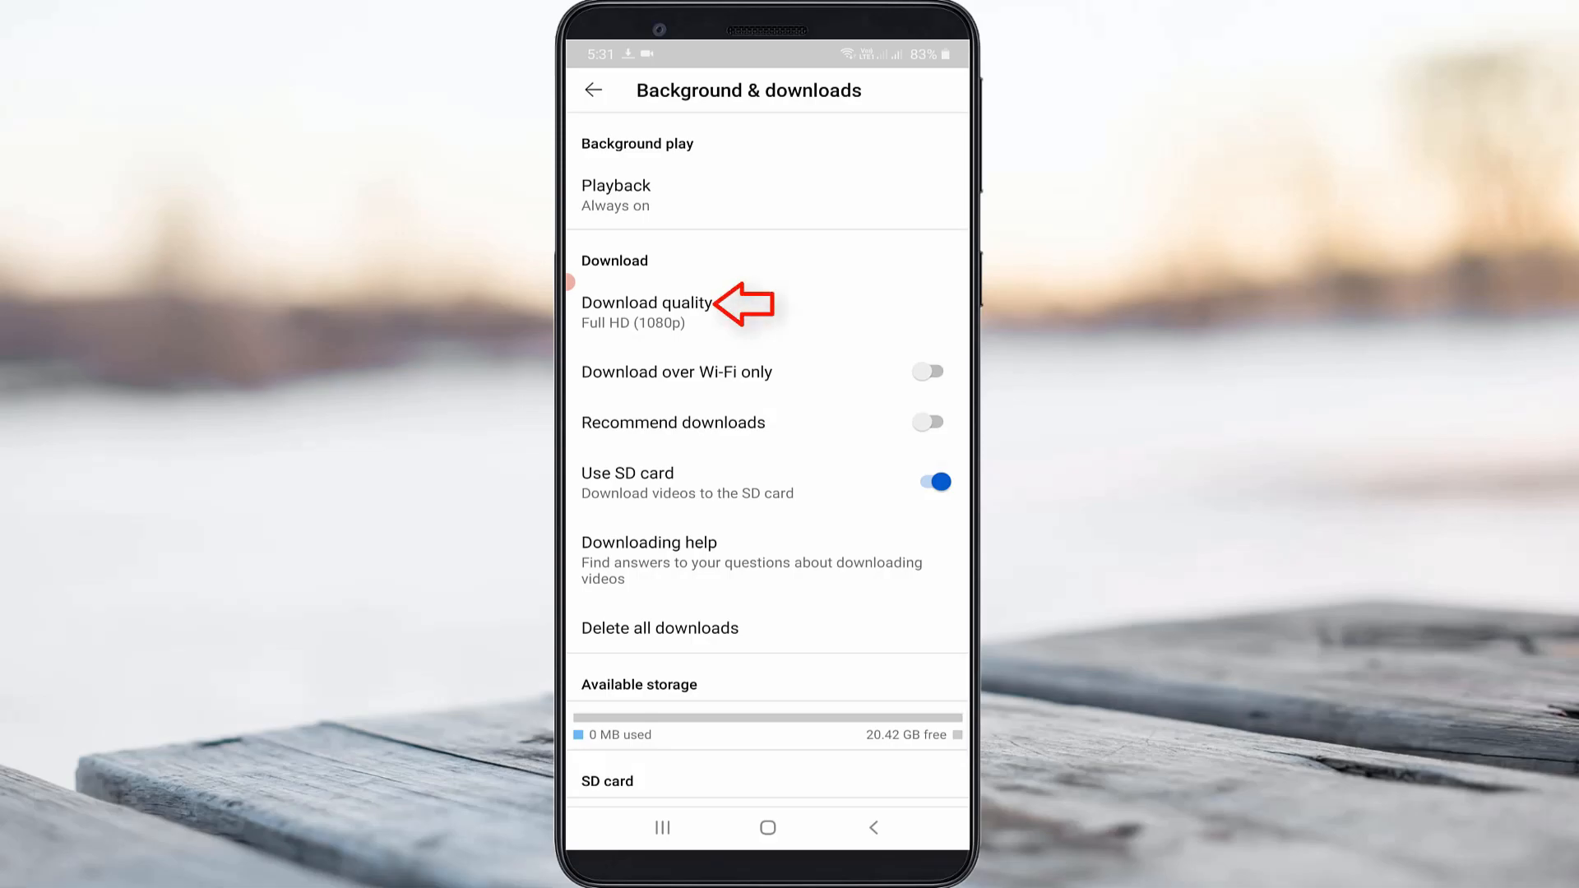
pyautogui.click(648, 313)
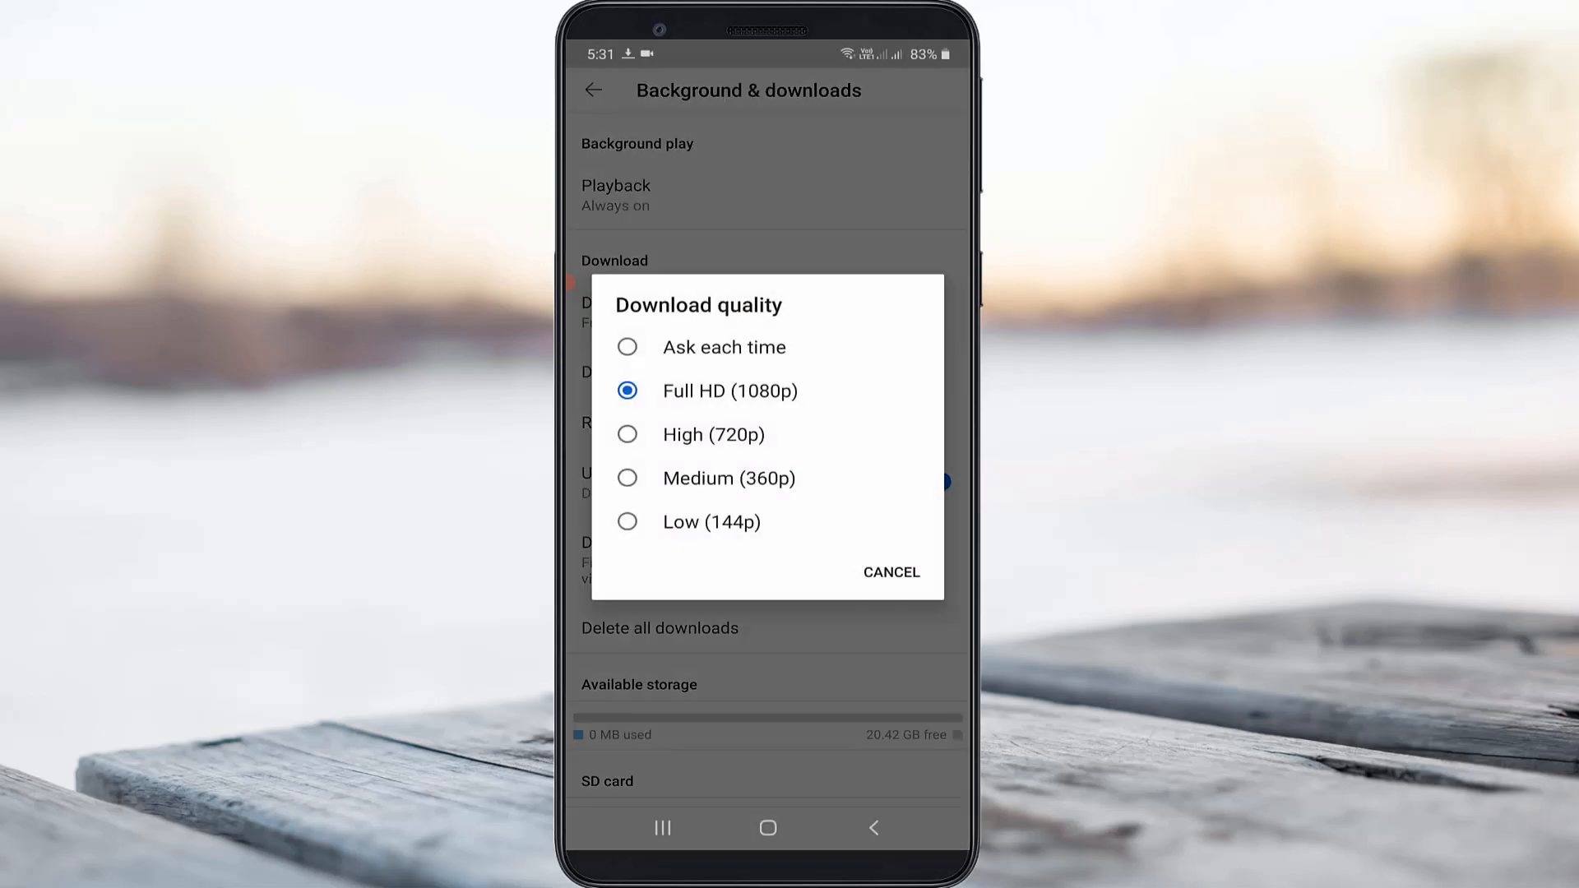